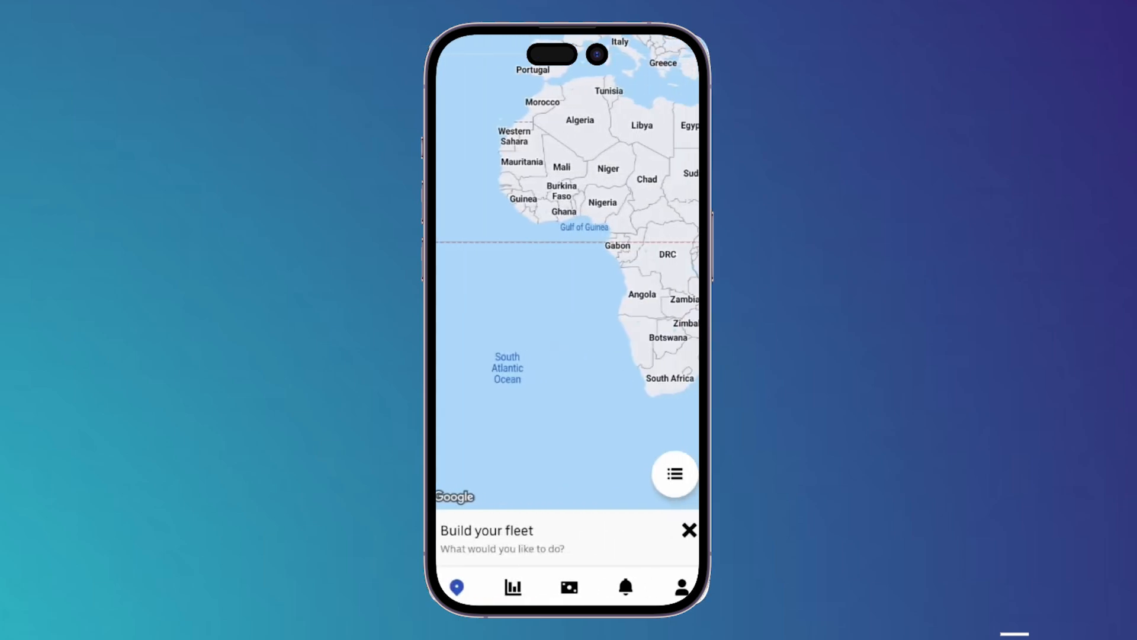
Step: Bring up the My fleet management options and go to the Promotions page
{"action": "left_click", "coordinate": [680, 587]}
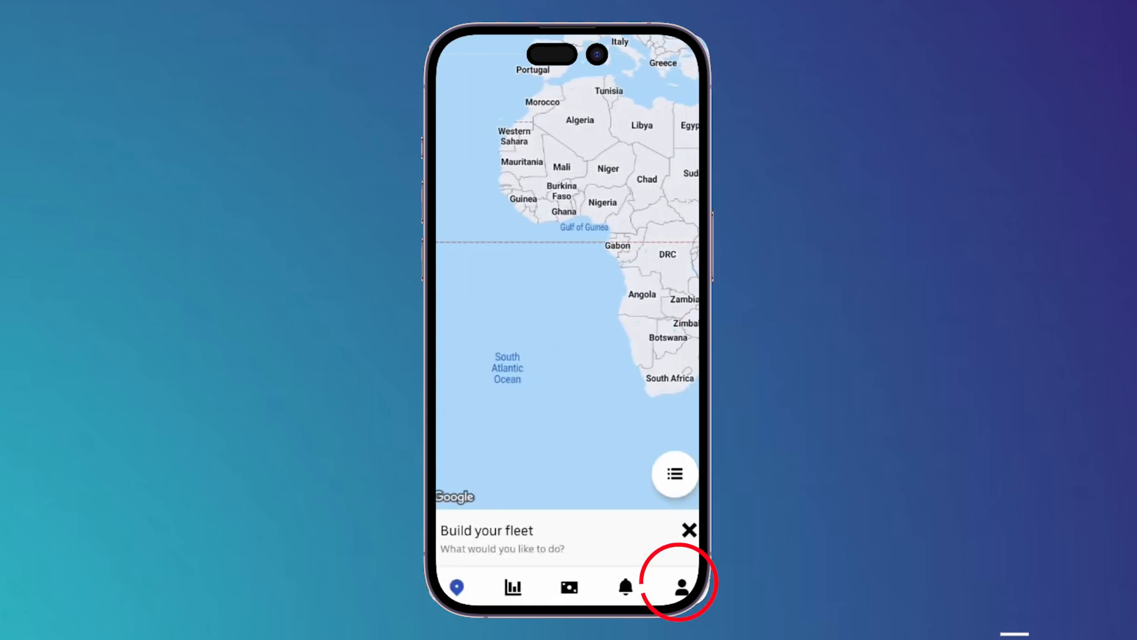
{"action": "left_click", "coordinate": [680, 587]}
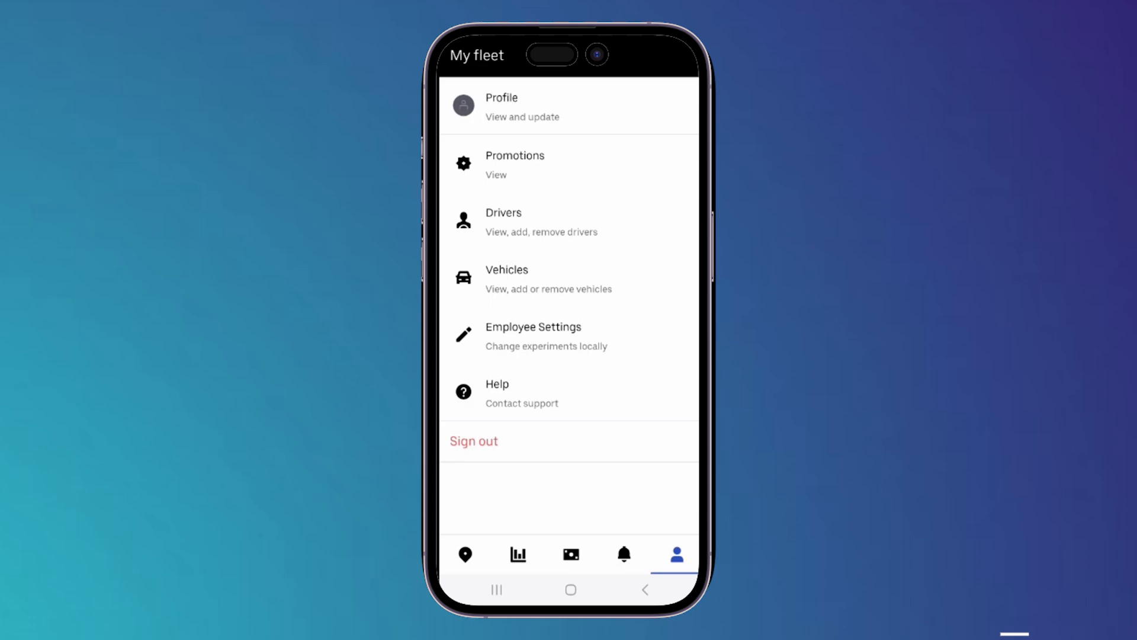
{"action": "left_click", "coordinate": [516, 164]}
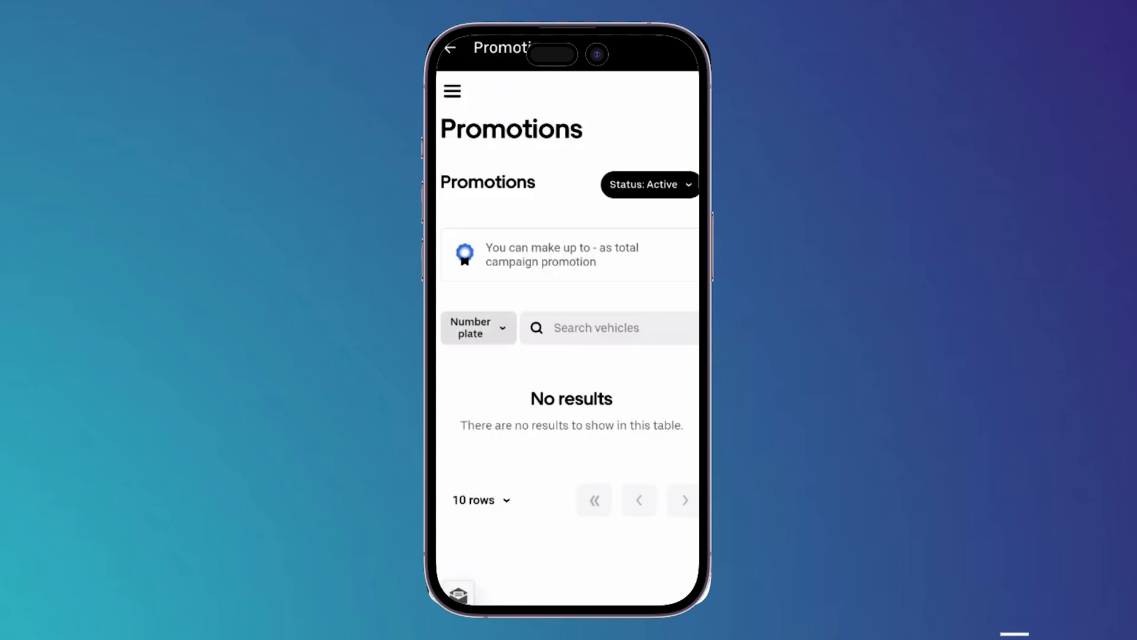
Step: Switch from Promotions to the Drivers list via the fleet sections menu
{"action": "left_click", "coordinate": [451, 91]}
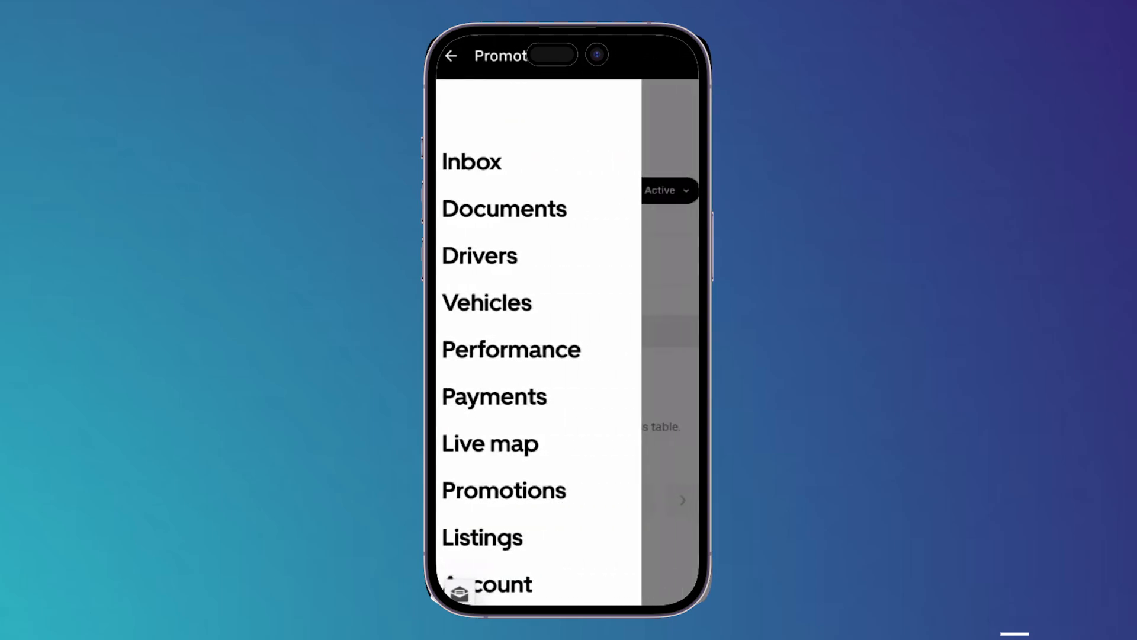
{"action": "left_click", "coordinate": [479, 256]}
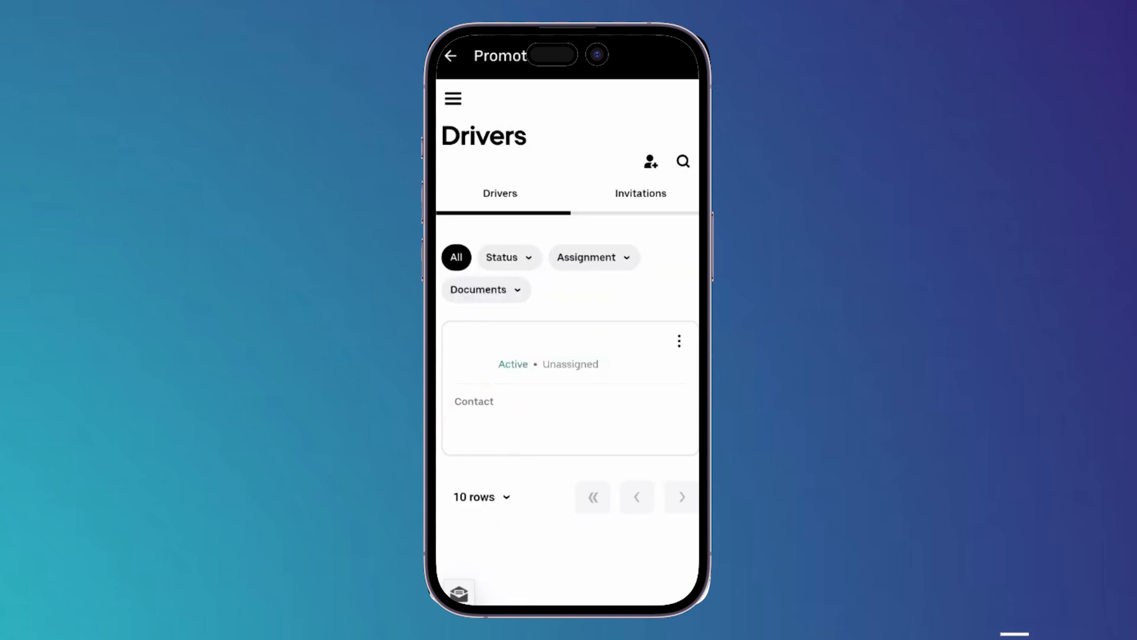
Step: Add a new driver with phone number and name and submit for confirmation
{"action": "left_click", "coordinate": [649, 161]}
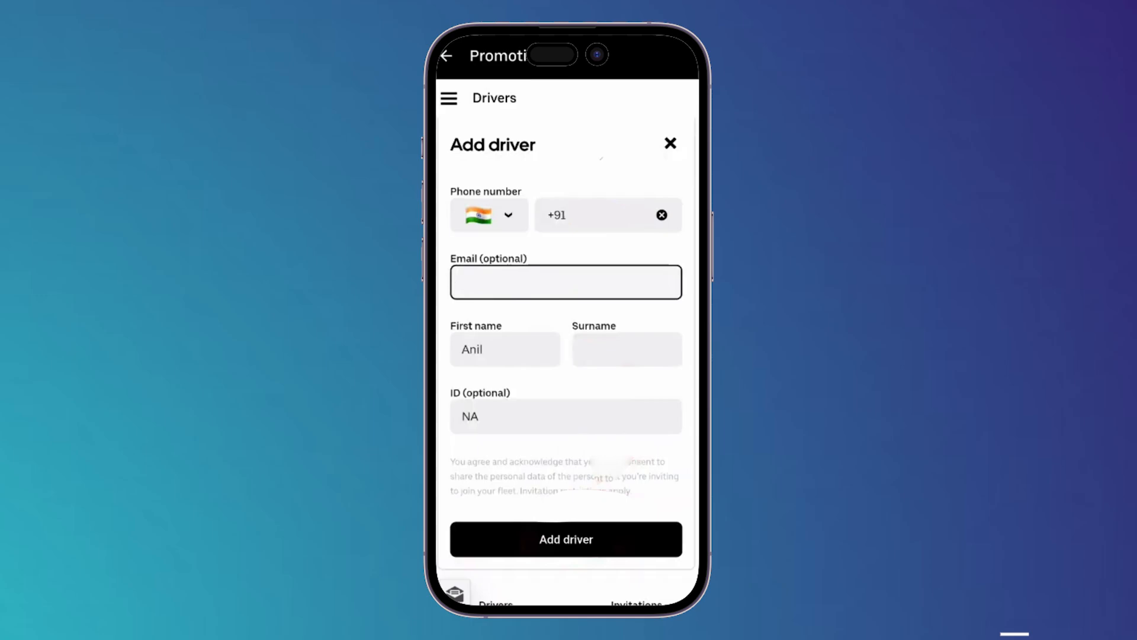
{"action": "left_click", "coordinate": [566, 539]}
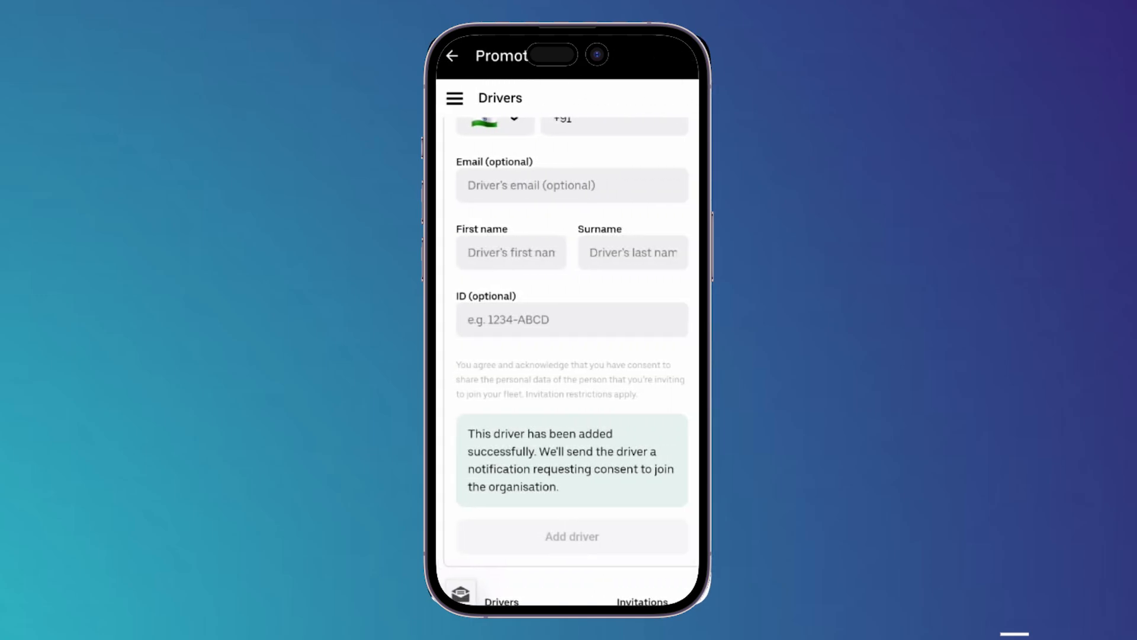